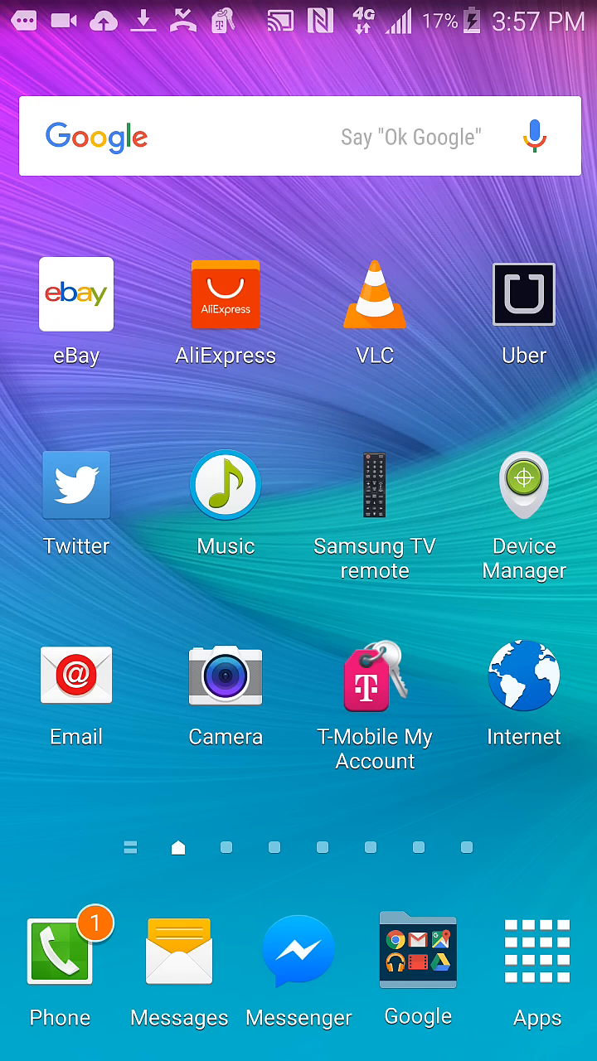
# Open Settings from the notification shade and scroll down to the Connect and share section.
pyautogui.scroll(-3)
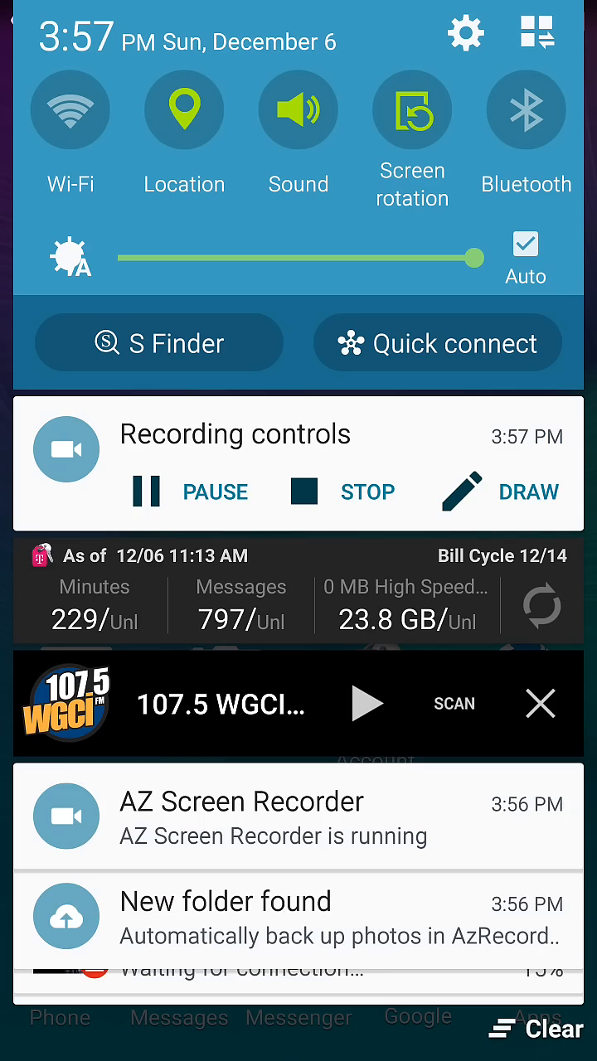
pyautogui.click(467, 33)
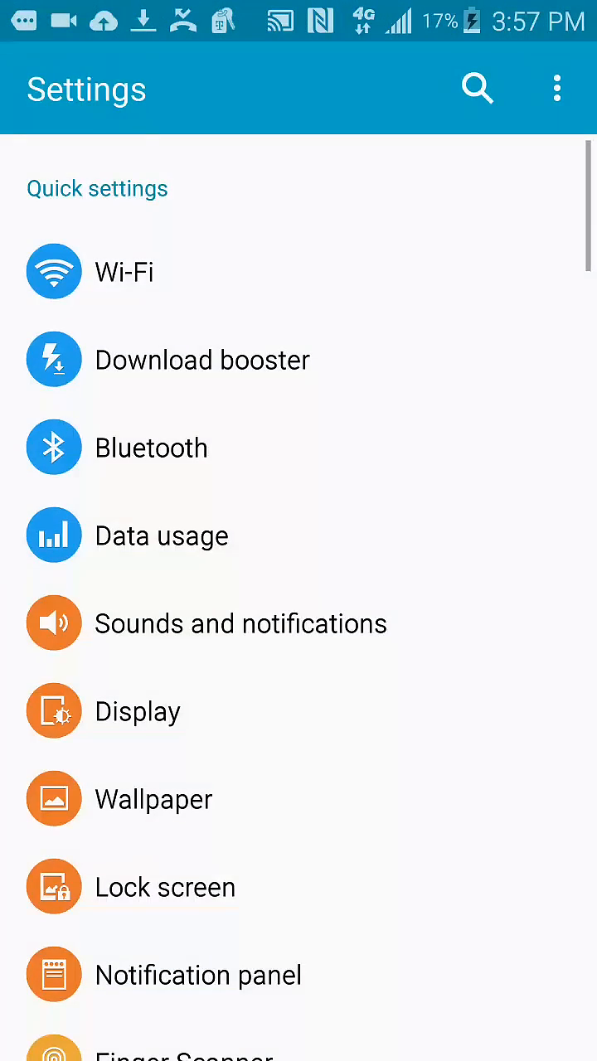
pyautogui.scroll(-3)
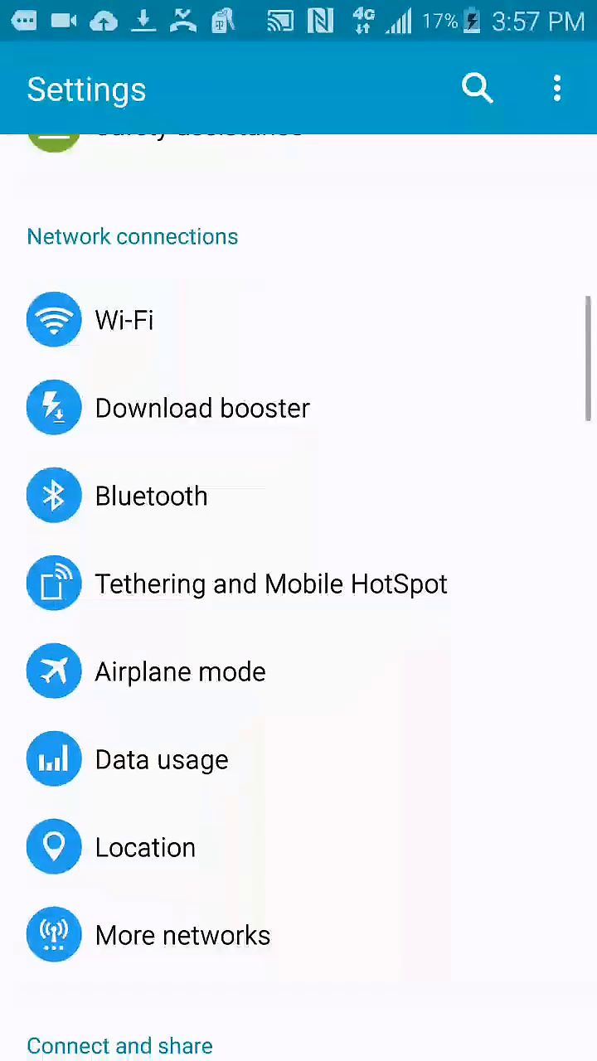
pyautogui.scroll(-3)
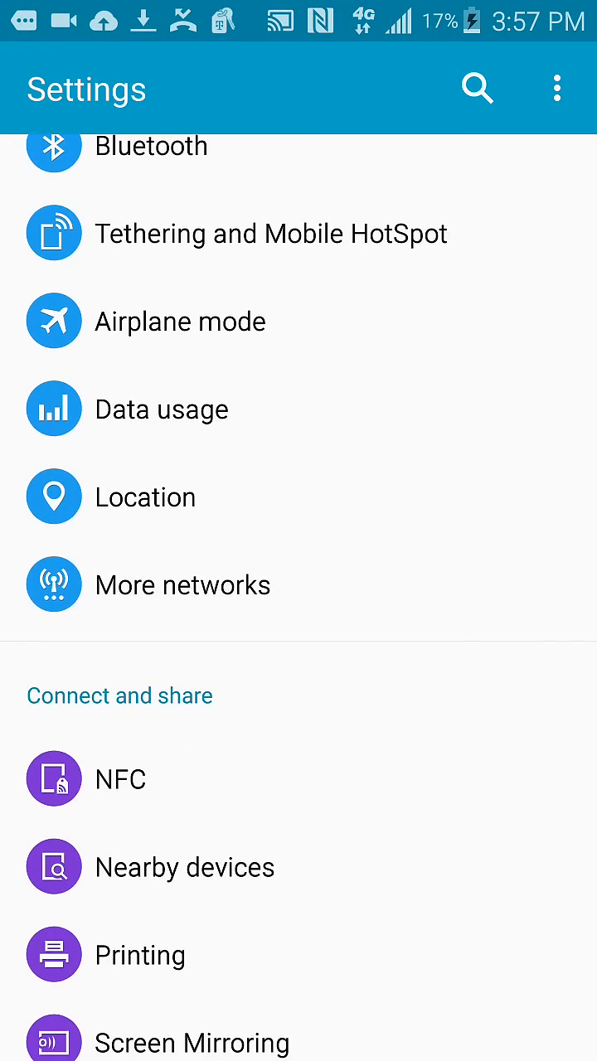
# Go to More networks > Mobile networks and open the Network mode dialog showing WCDMA/GSM.
pyautogui.click(182, 585)
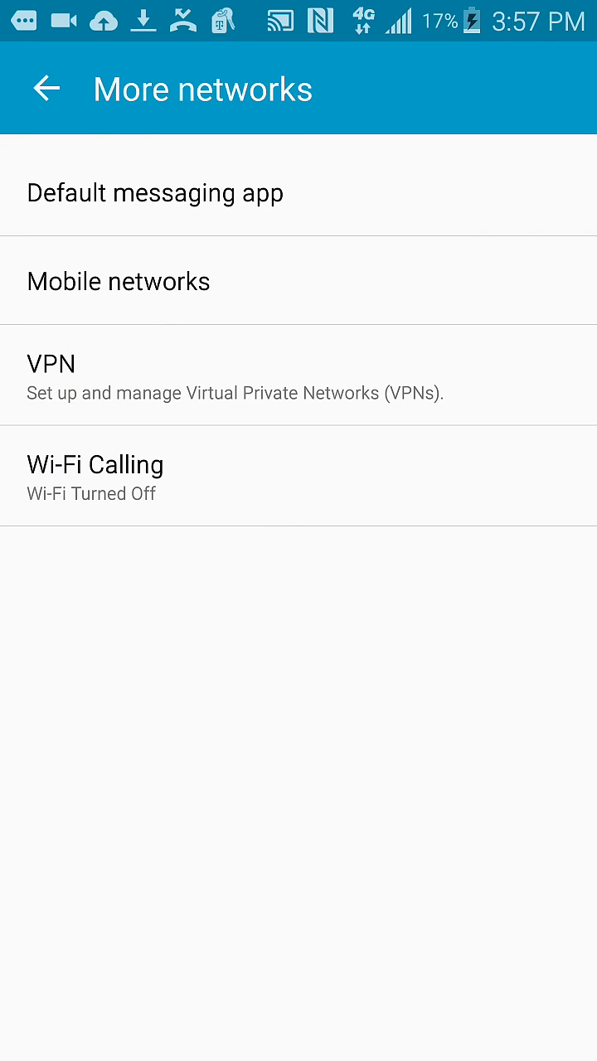
pyautogui.click(117, 280)
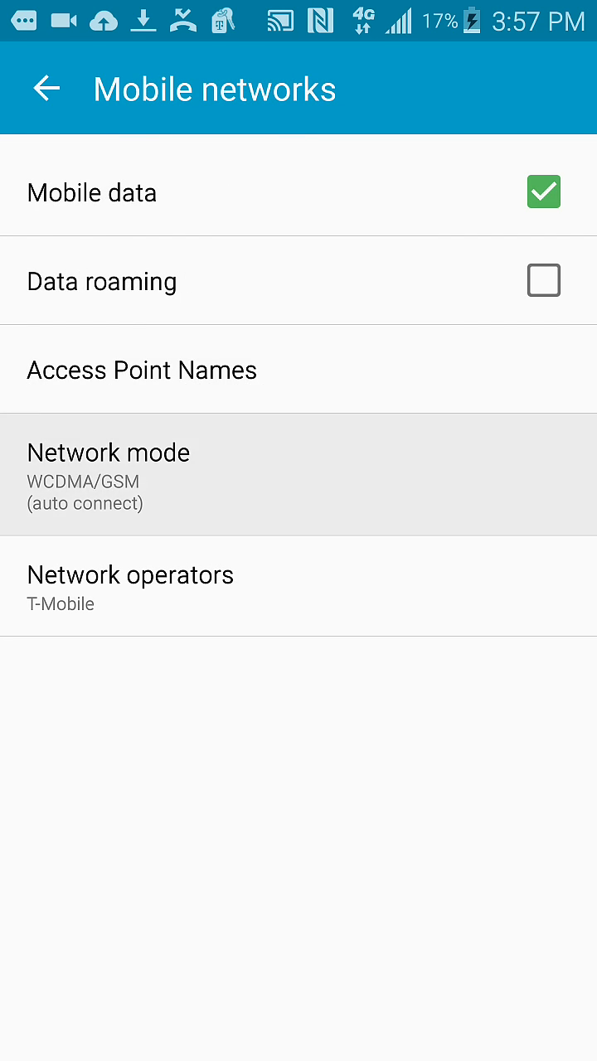
pyautogui.click(108, 472)
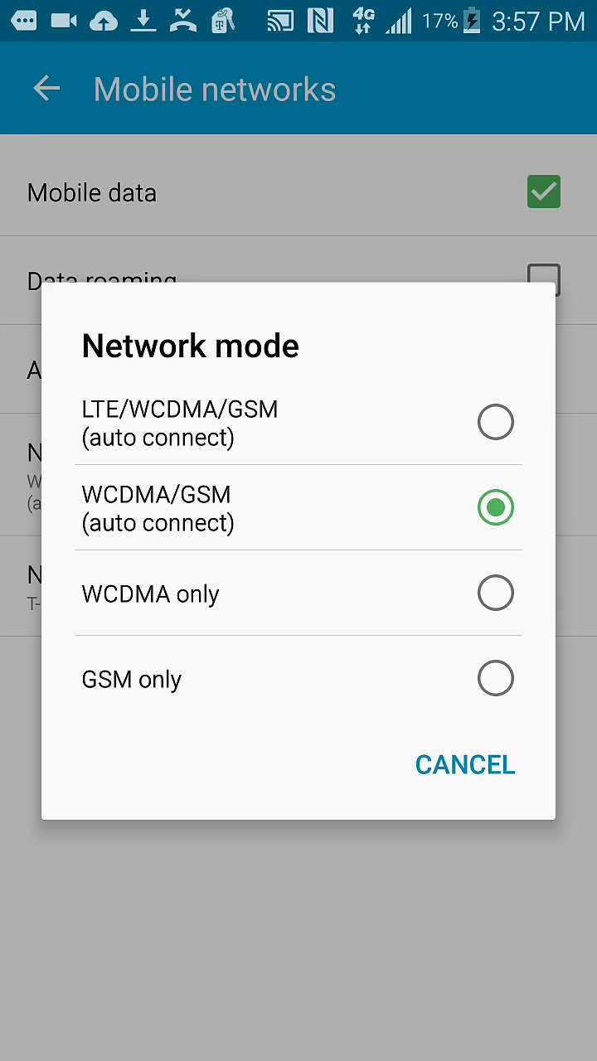